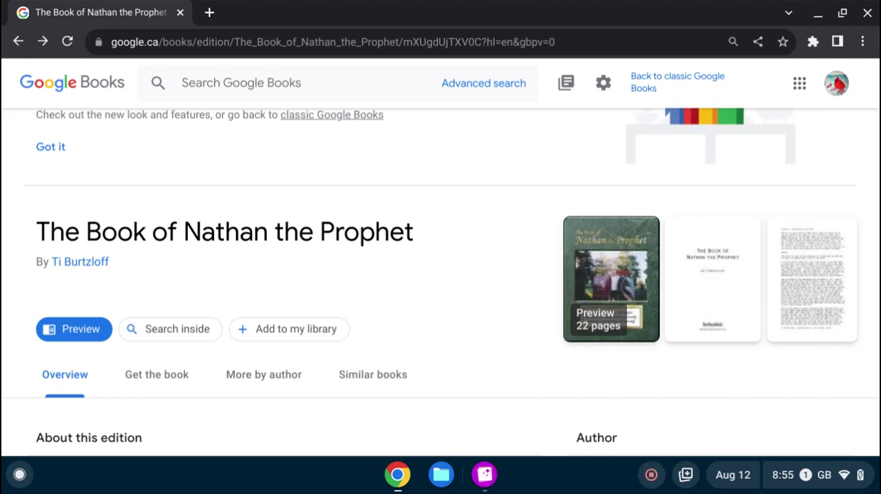
mouse_move(588, 294)
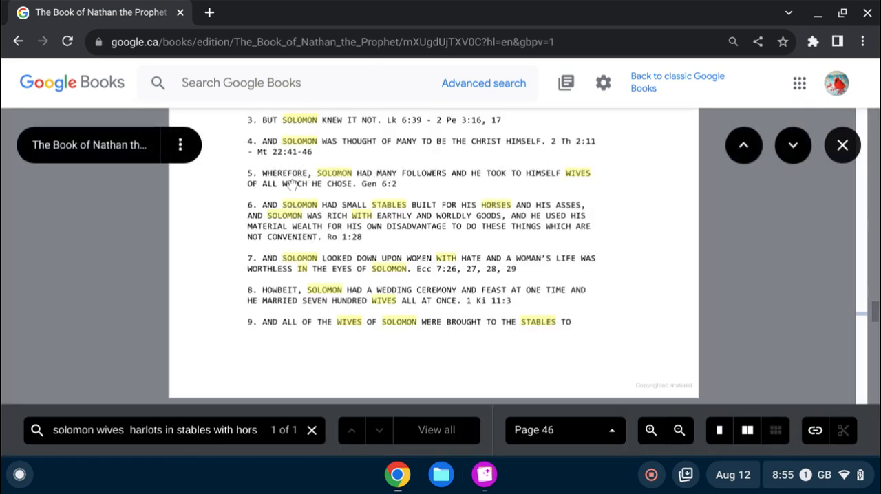
mouse_move(368, 193)
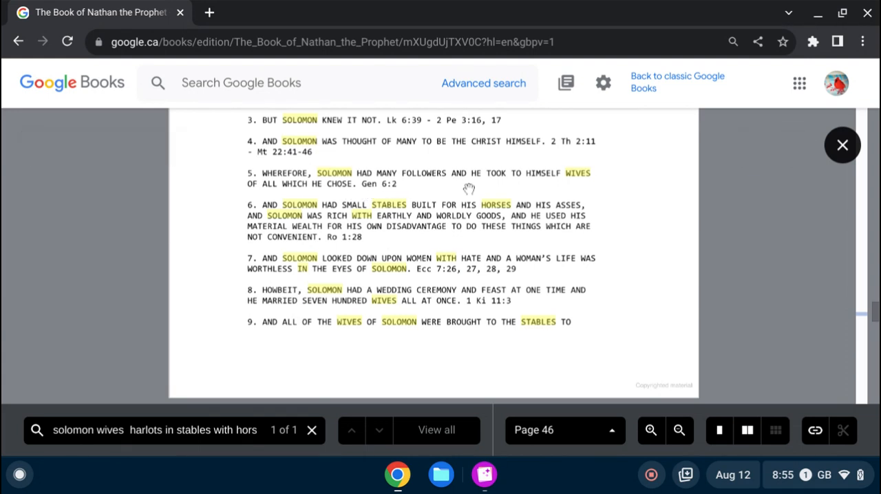
mouse_move(557, 194)
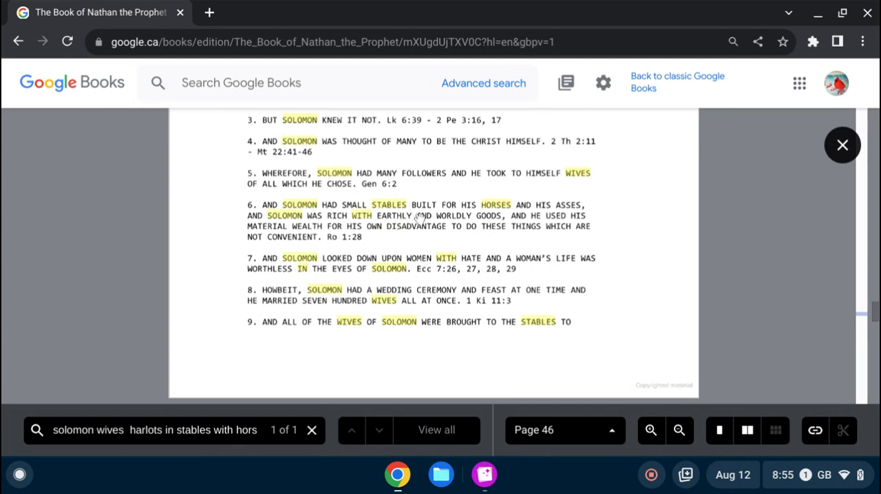
mouse_move(261, 250)
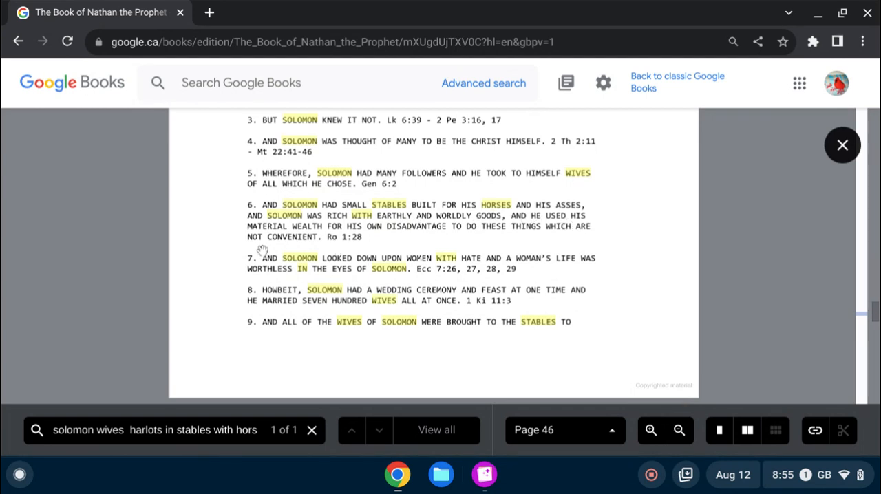
mouse_move(335, 227)
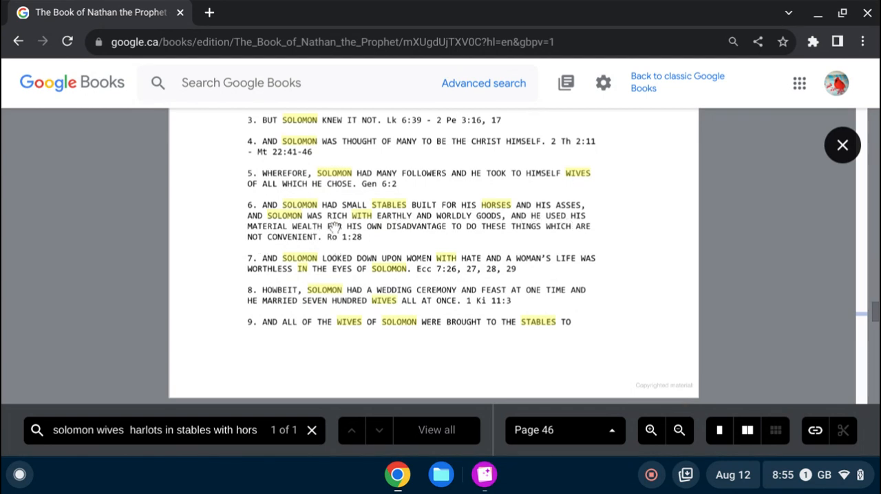
mouse_move(454, 226)
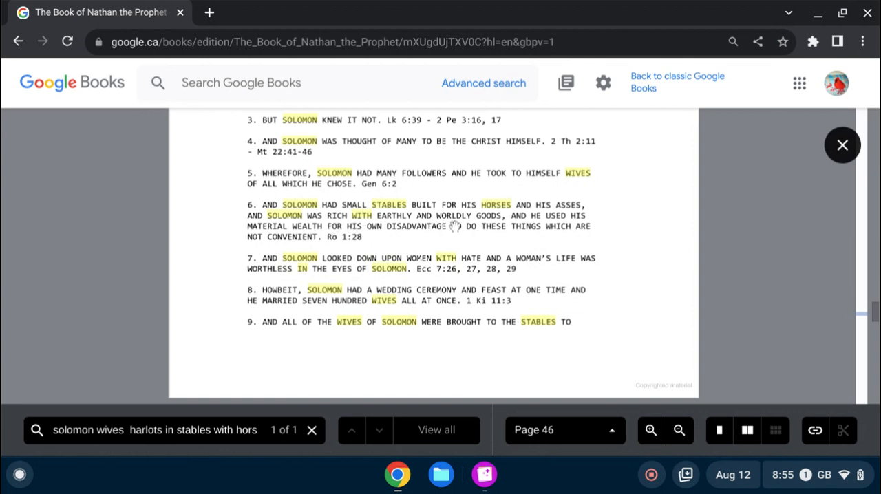
mouse_move(314, 240)
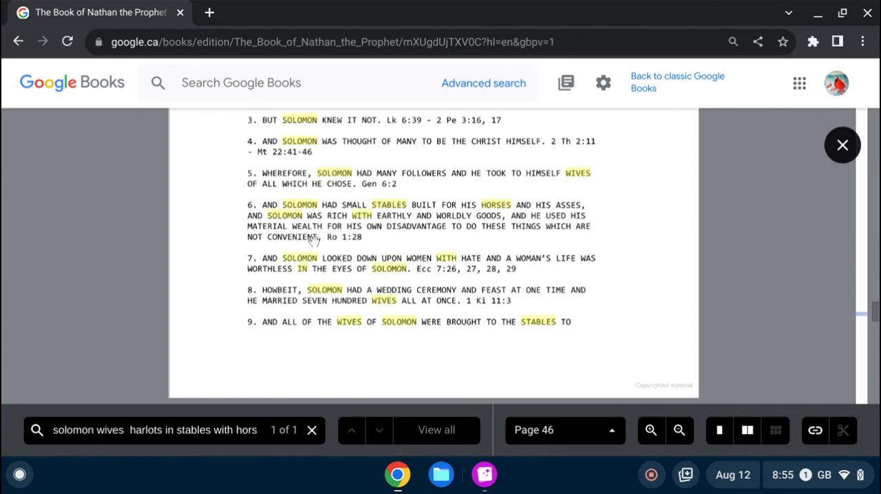
mouse_move(453, 240)
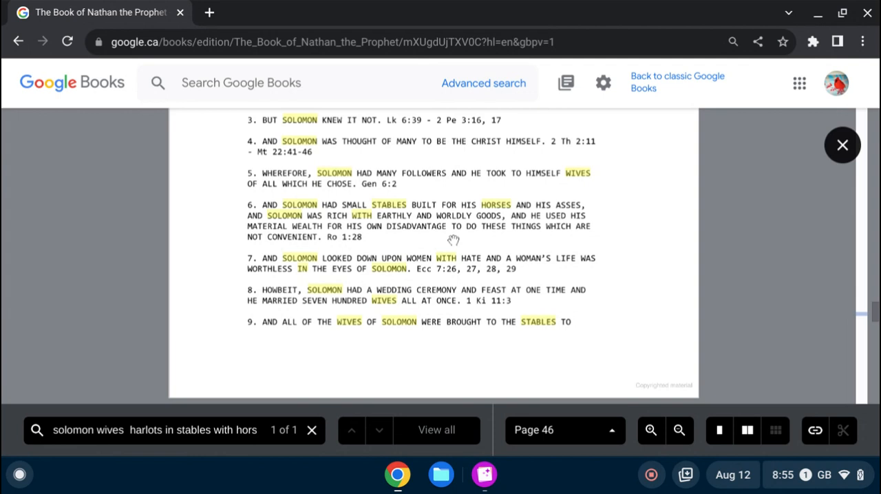
mouse_move(511, 241)
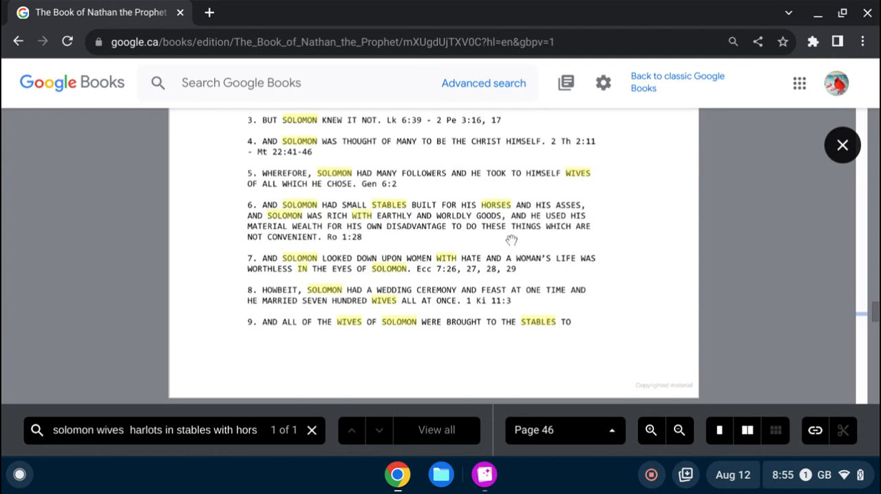
mouse_move(309, 254)
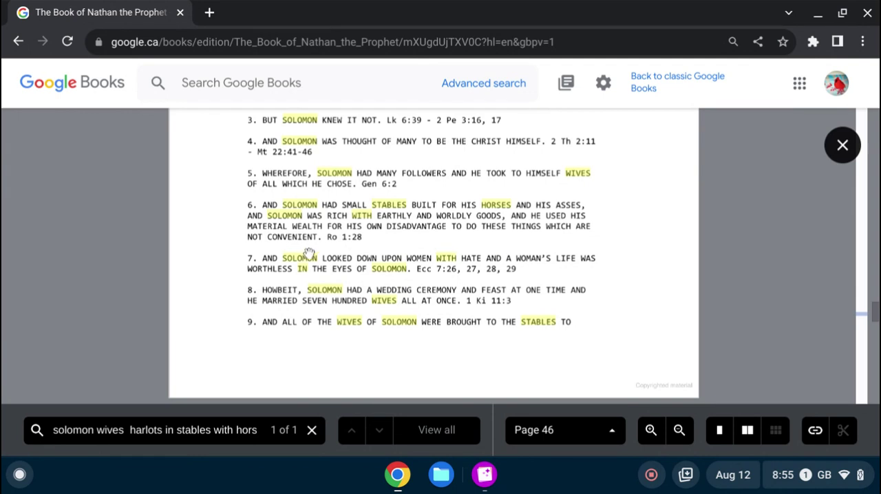
mouse_move(327, 266)
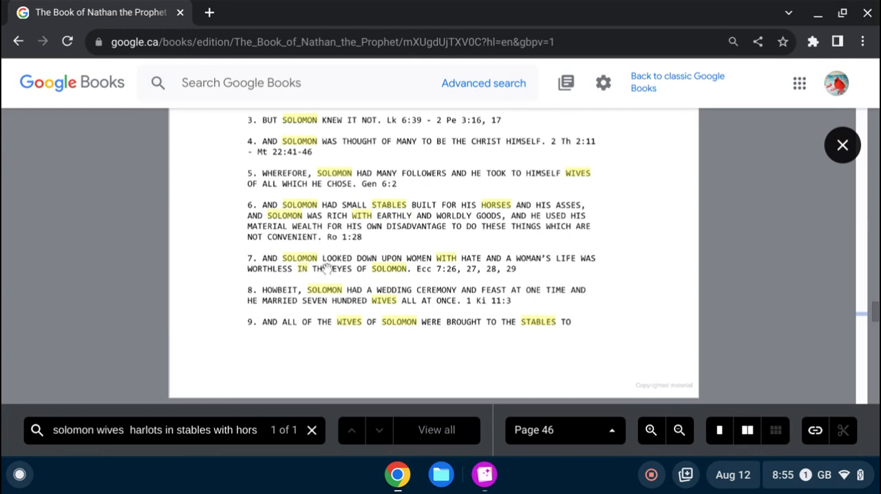
mouse_move(533, 268)
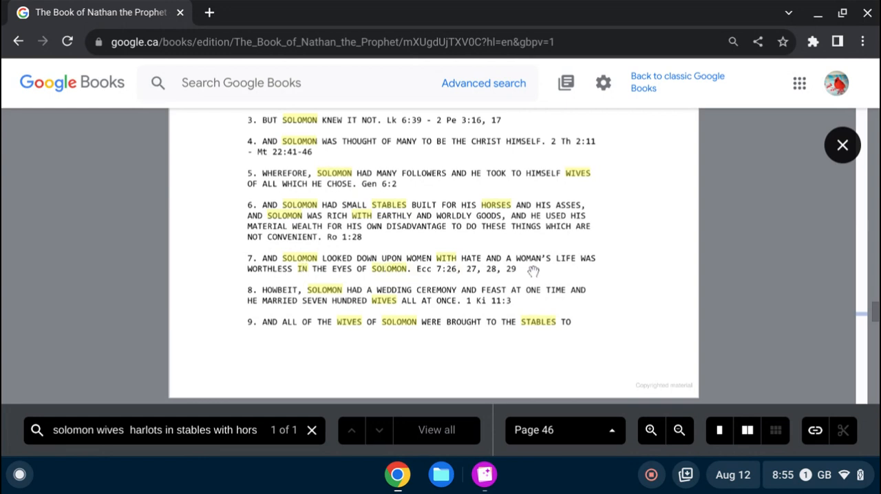
mouse_move(327, 287)
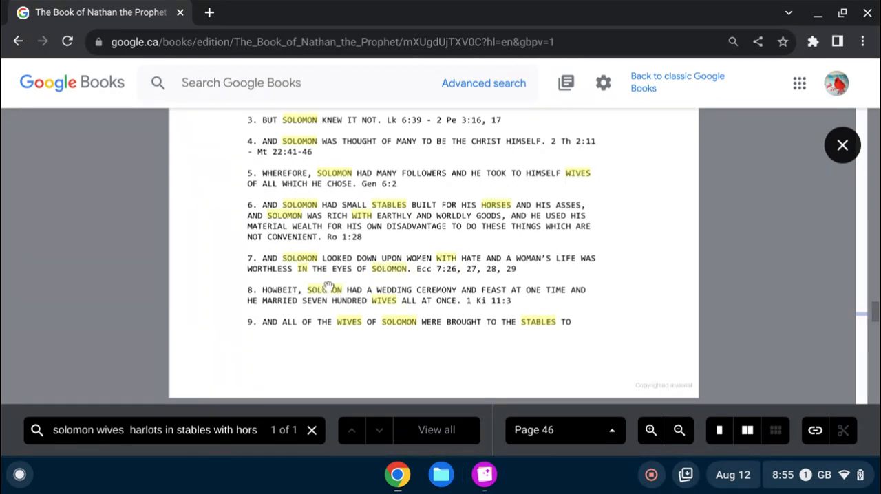
mouse_move(311, 302)
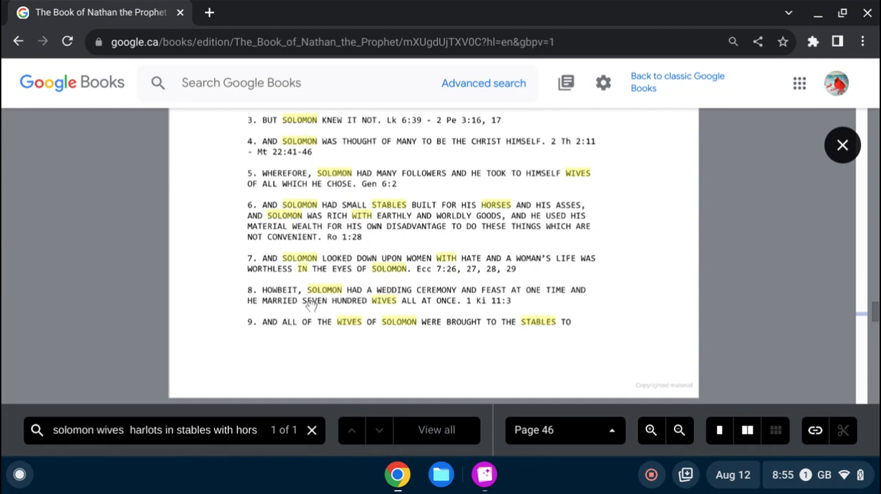
mouse_move(487, 301)
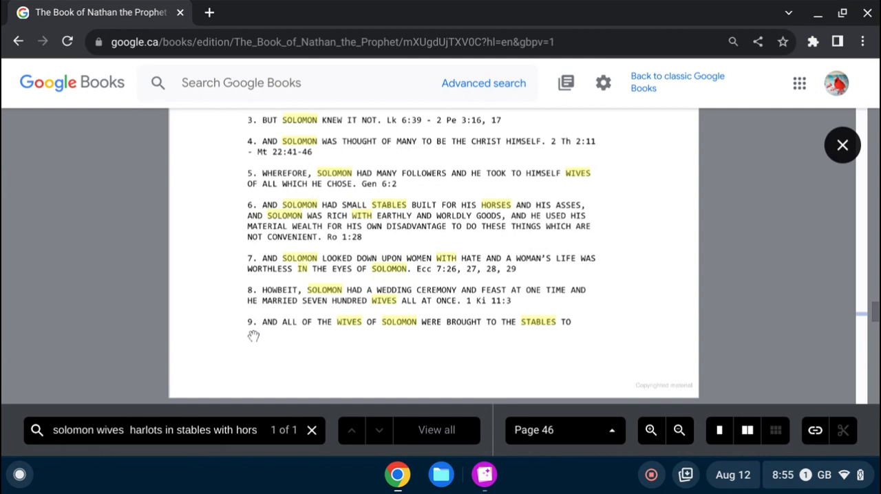
mouse_move(560, 306)
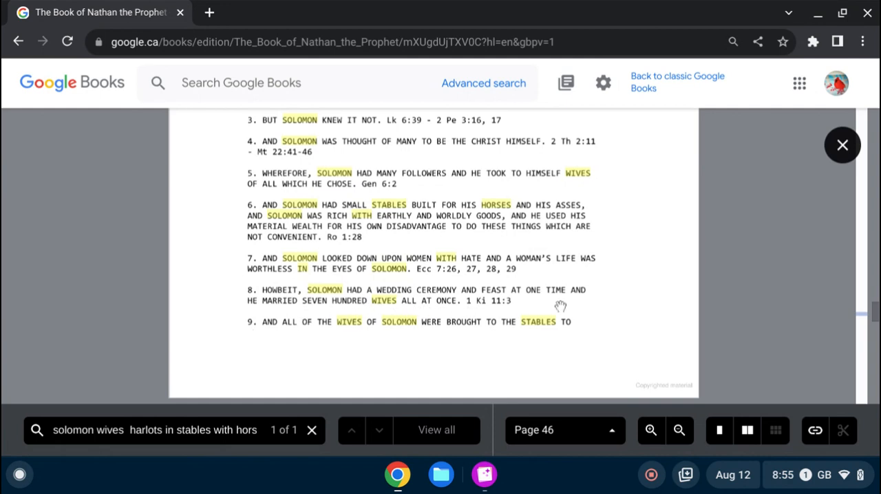
mouse_move(521, 322)
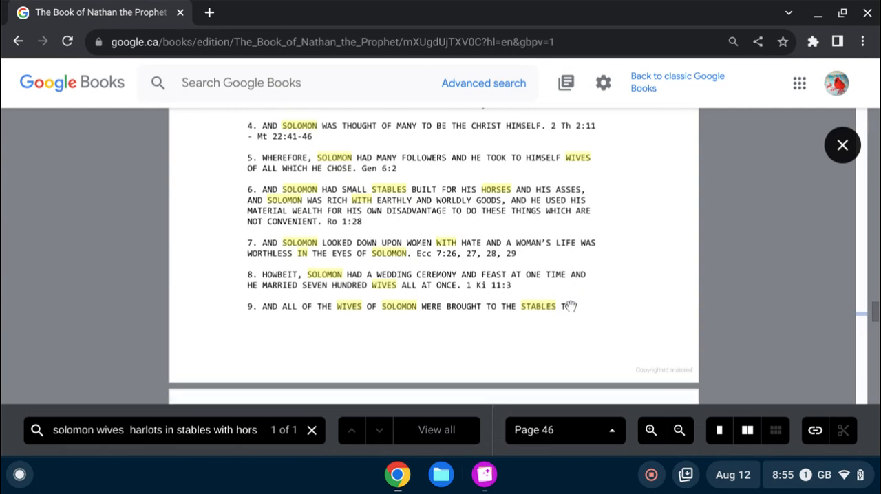
scroll(down, 3)
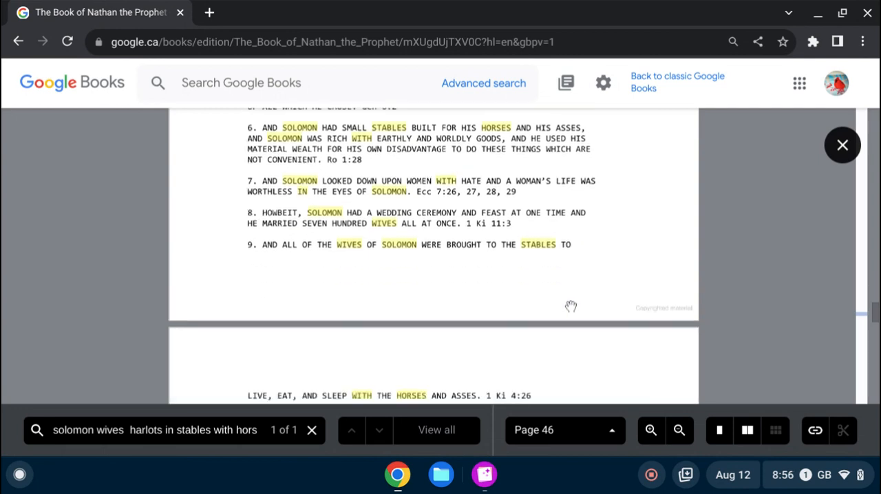
scroll(down, 3)
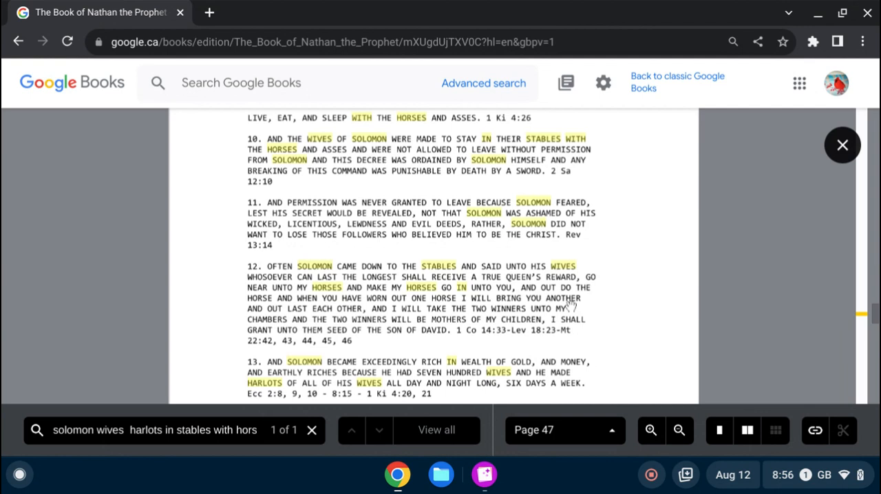
scroll(down, 3)
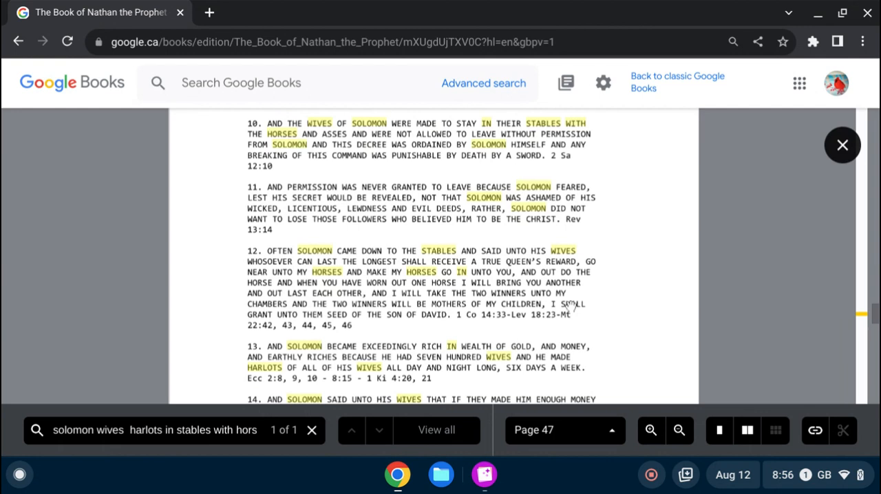
scroll(down, 3)
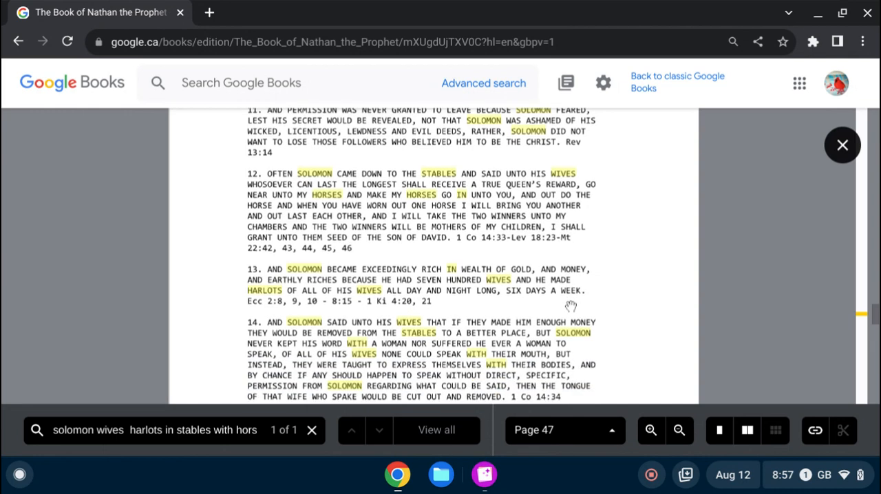
scroll(down, 3)
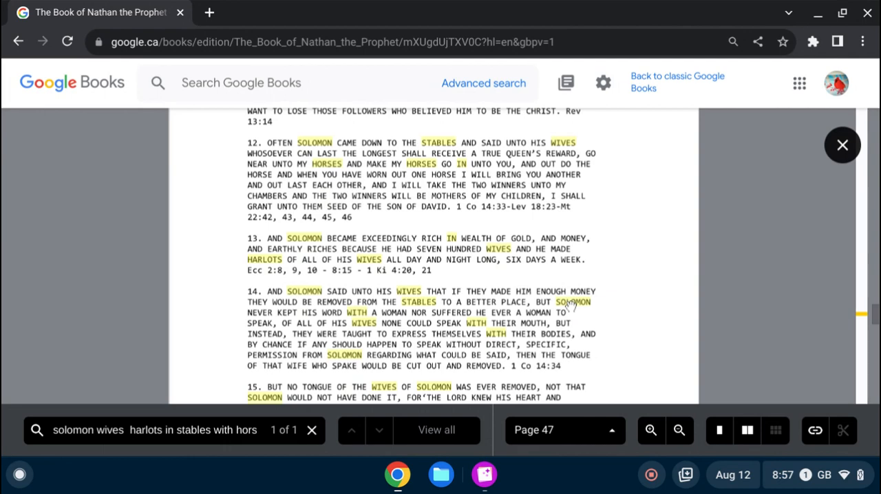
scroll(down, 3)
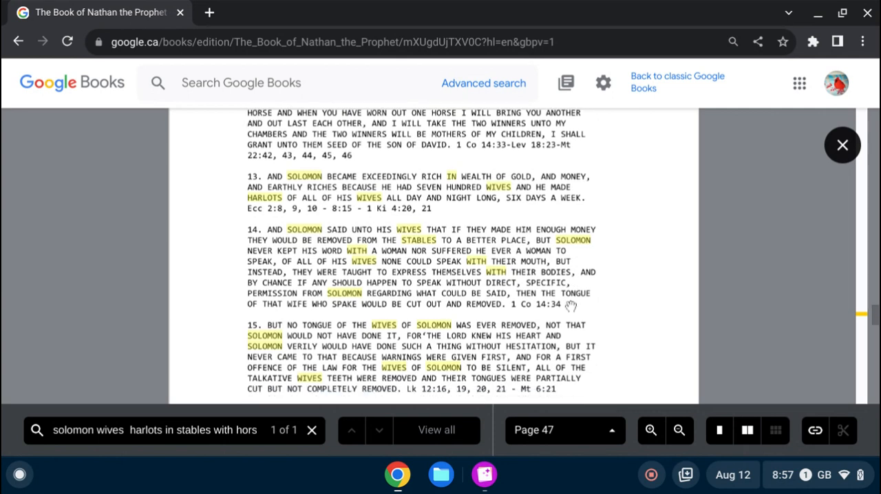
scroll(down, 3)
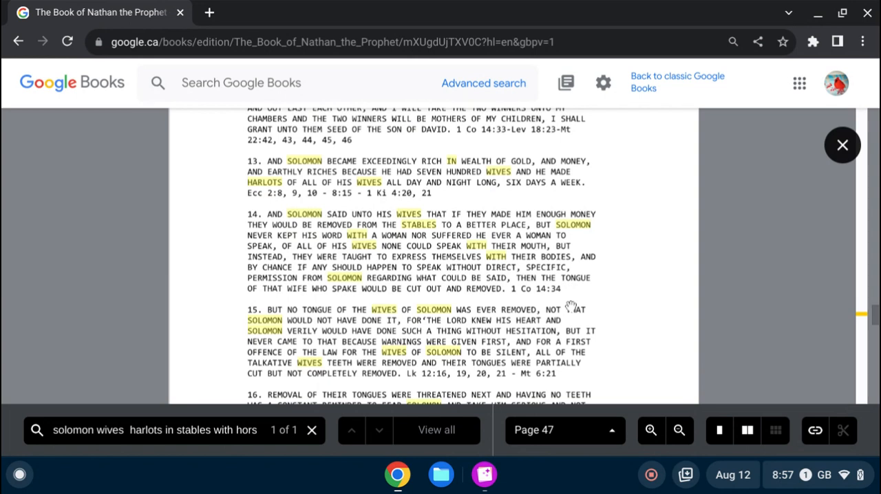
scroll(down, 3)
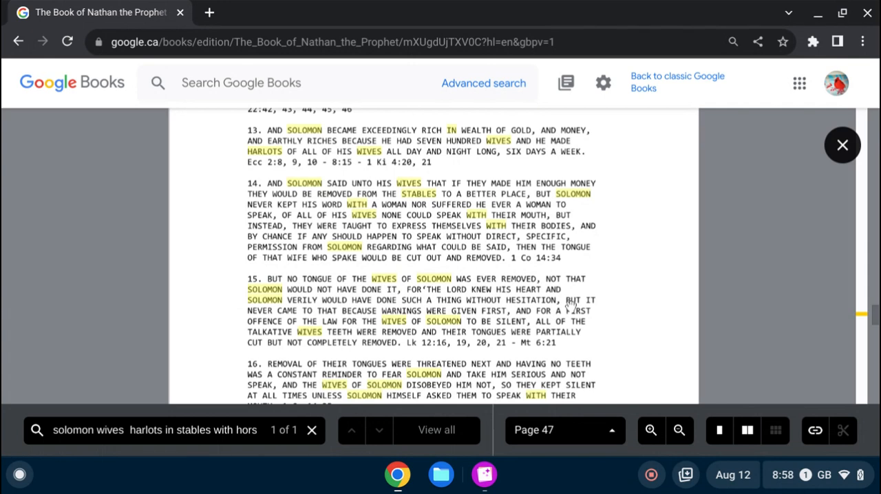
scroll(up, 3)
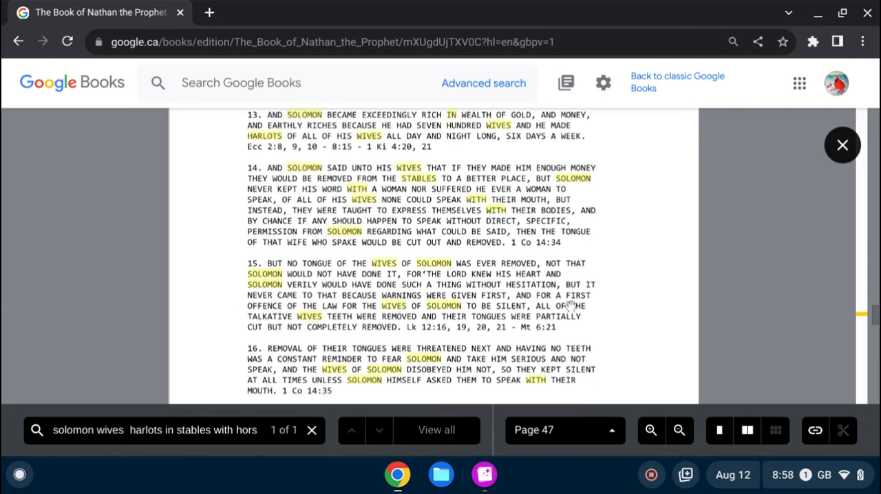
scroll(down, 3)
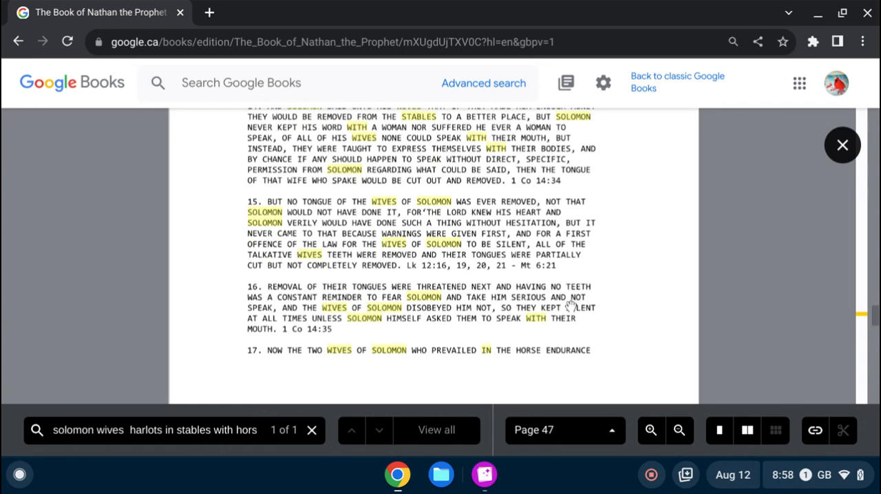
scroll(down, 3)
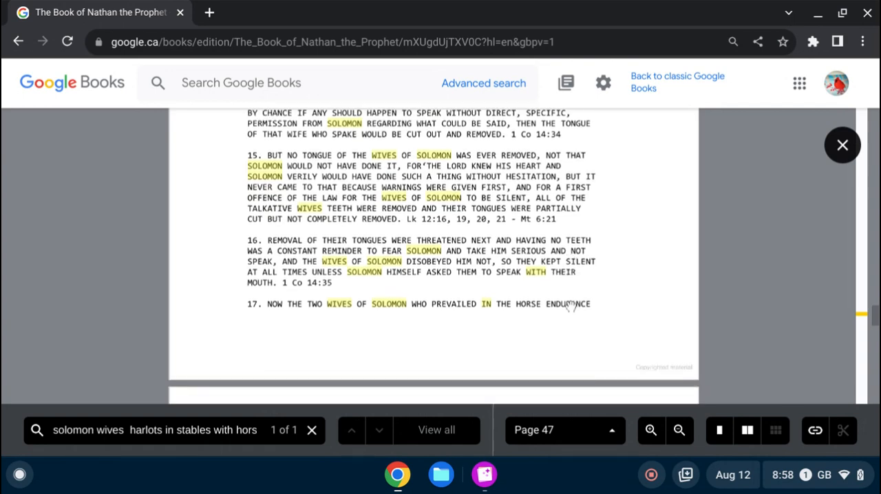
scroll(down, 3)
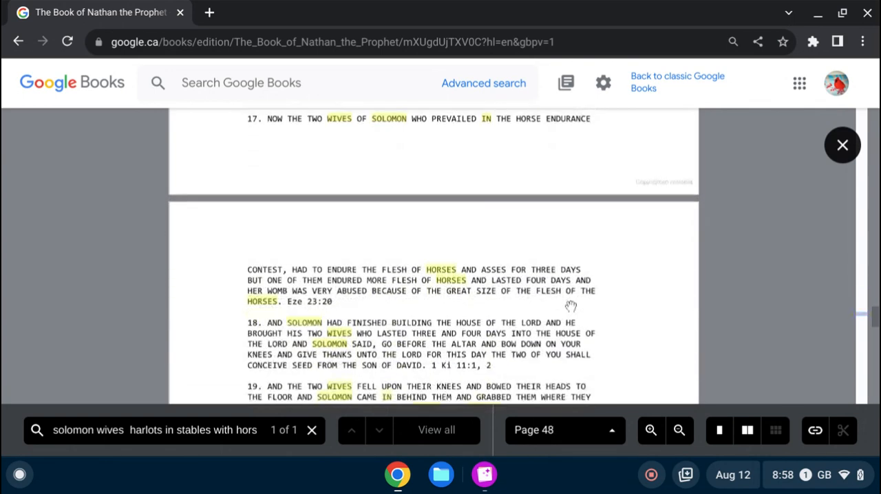
scroll(down, 3)
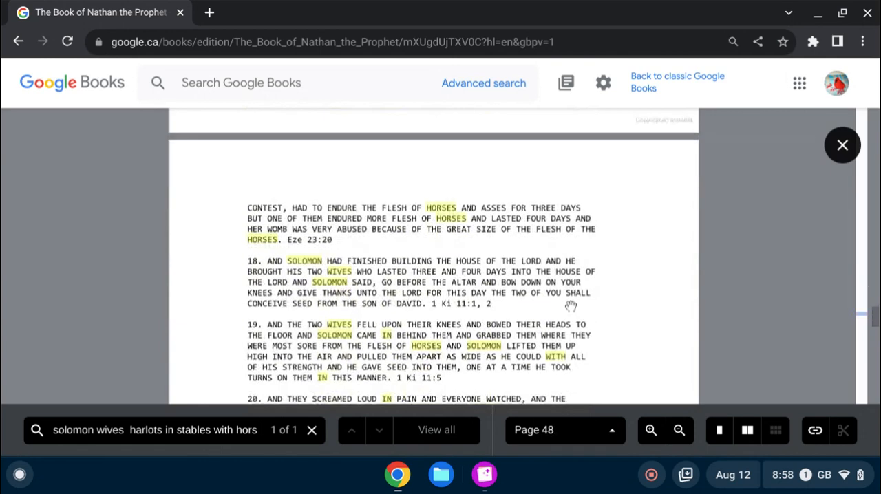
scroll(down, 3)
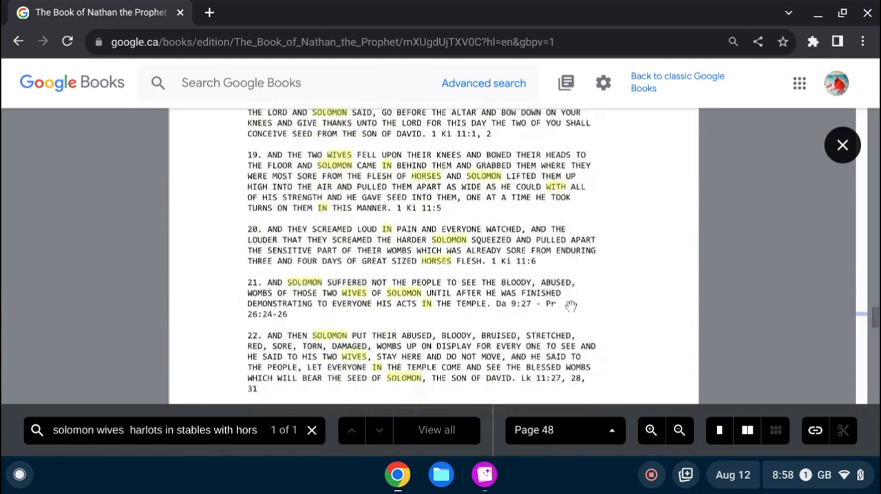
scroll(down, 3)
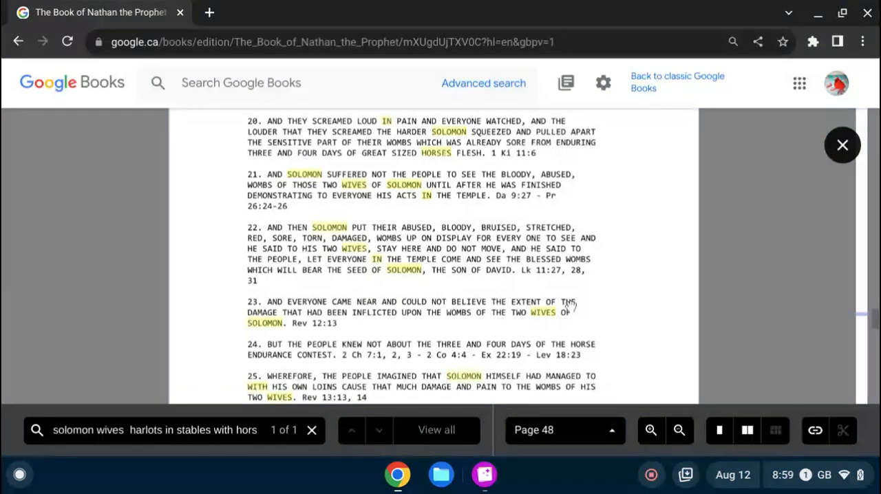
scroll(down, 3)
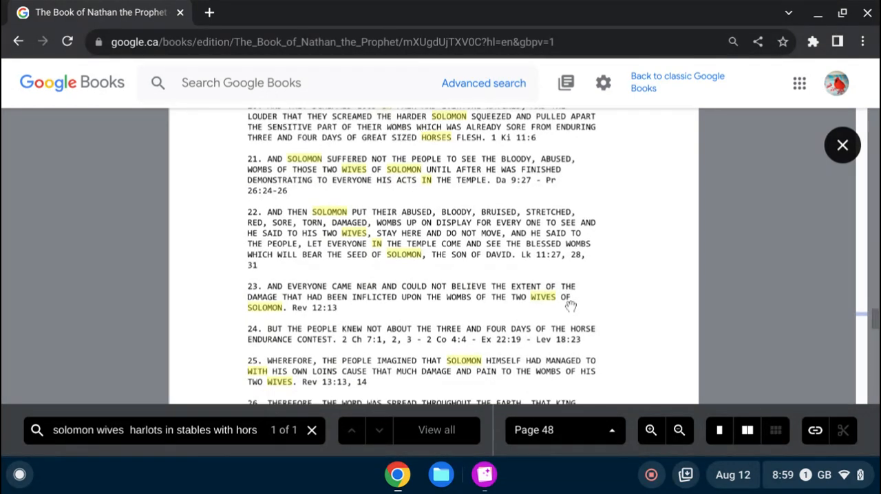
scroll(down, 3)
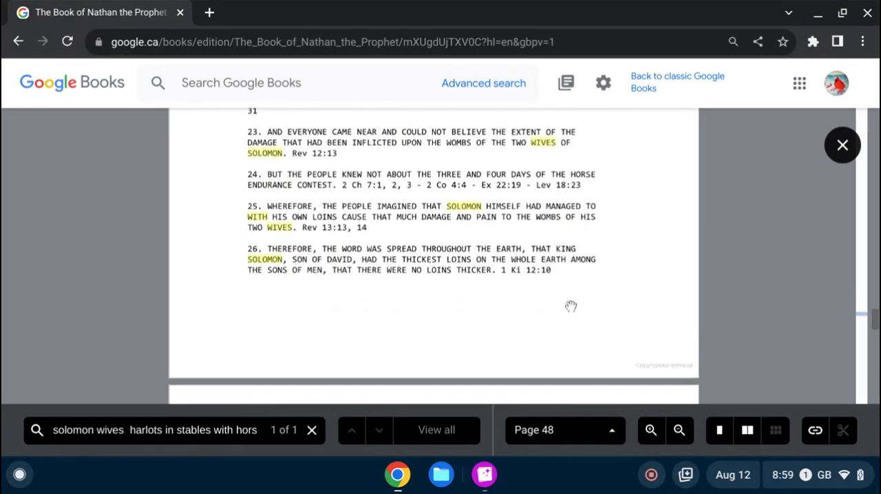
scroll(down, 3)
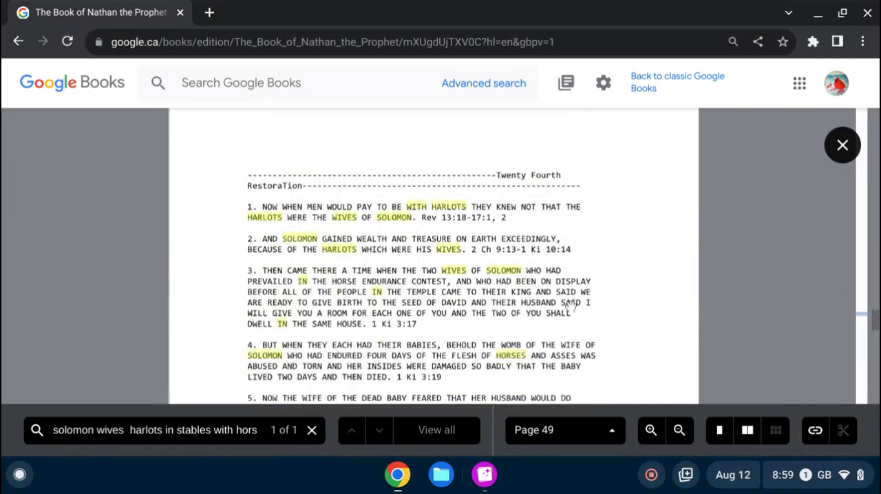
scroll(down, 3)
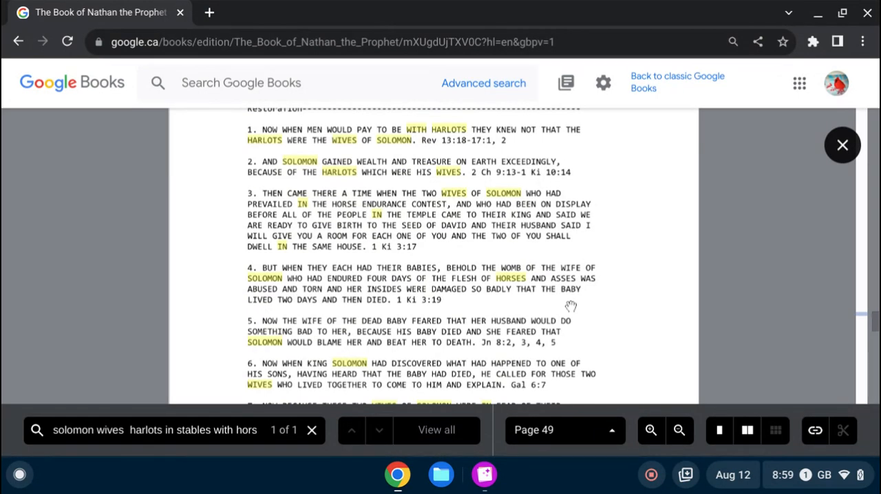
scroll(down, 3)
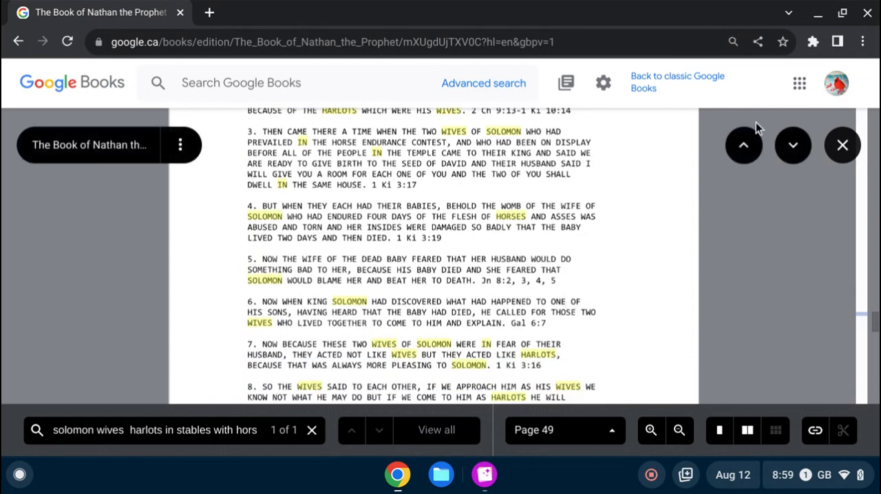
mouse_move(838, 458)
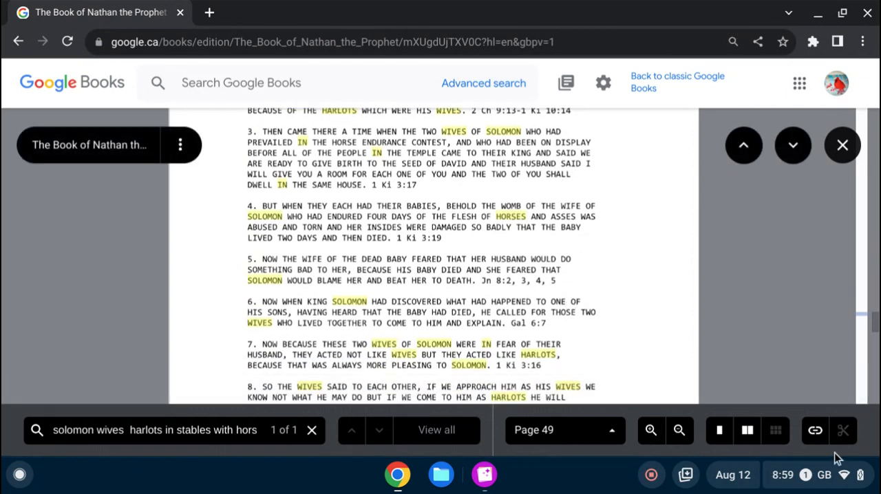